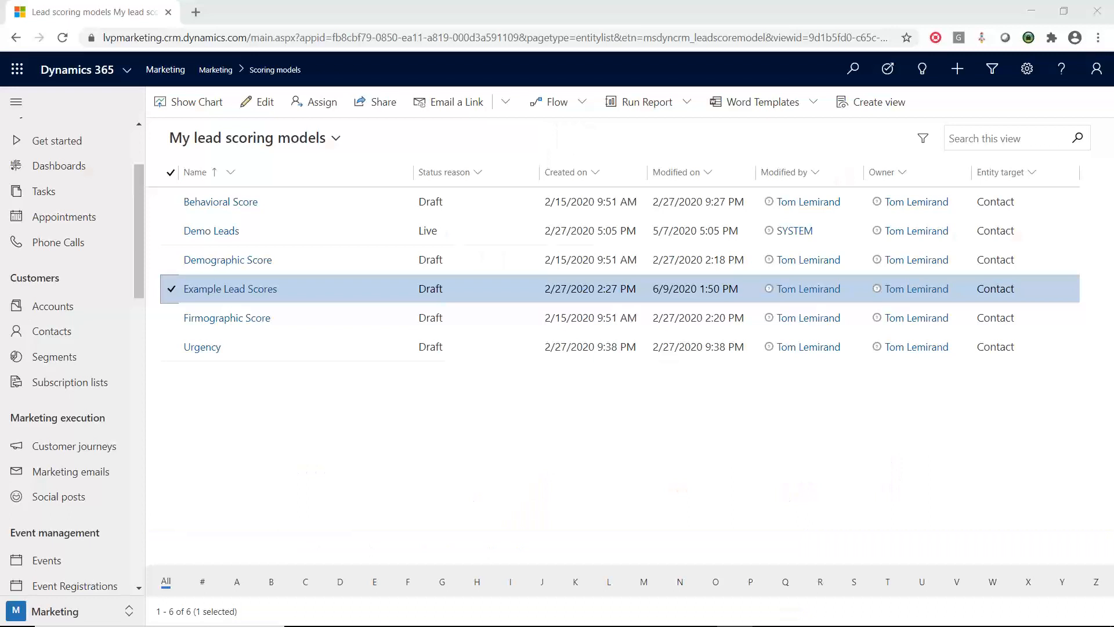
mouse_move(197, 385)
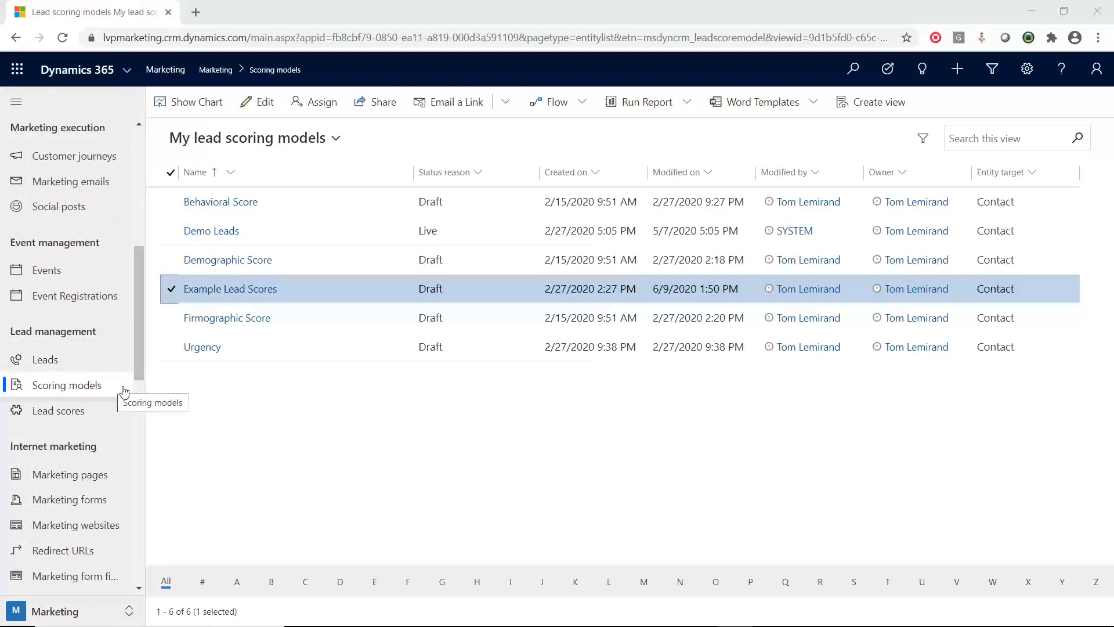
mouse_move(222, 405)
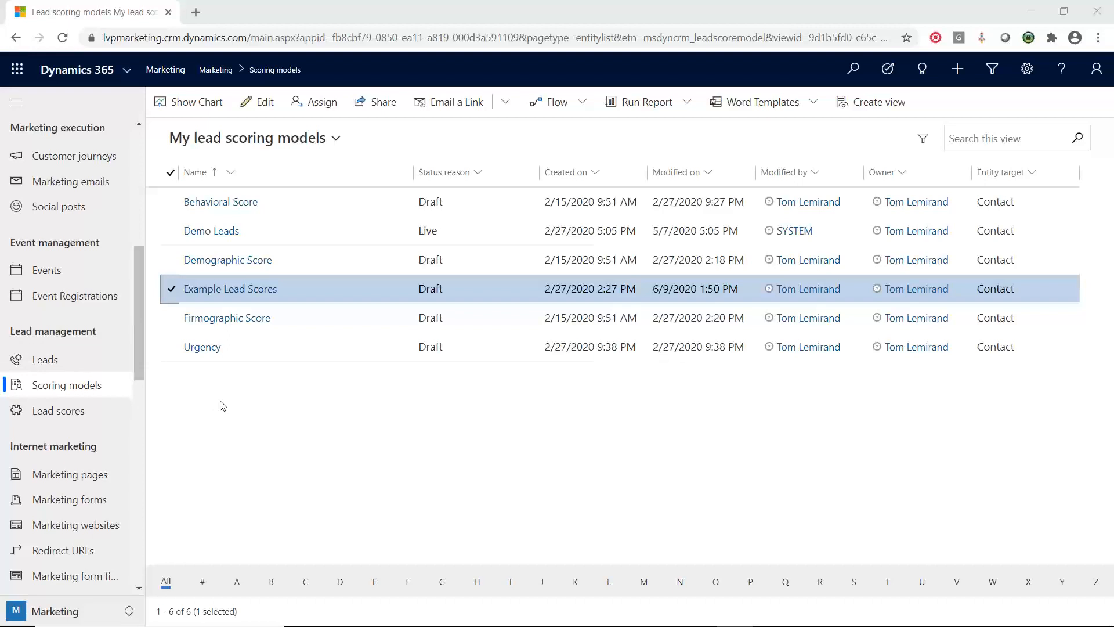
mouse_move(237, 345)
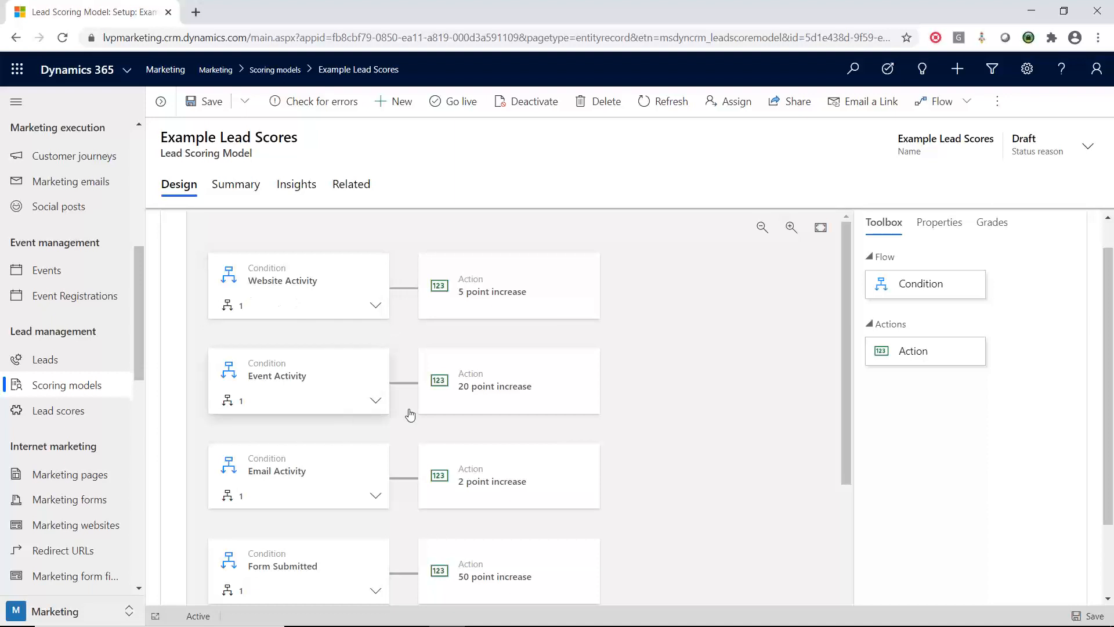
mouse_move(550, 409)
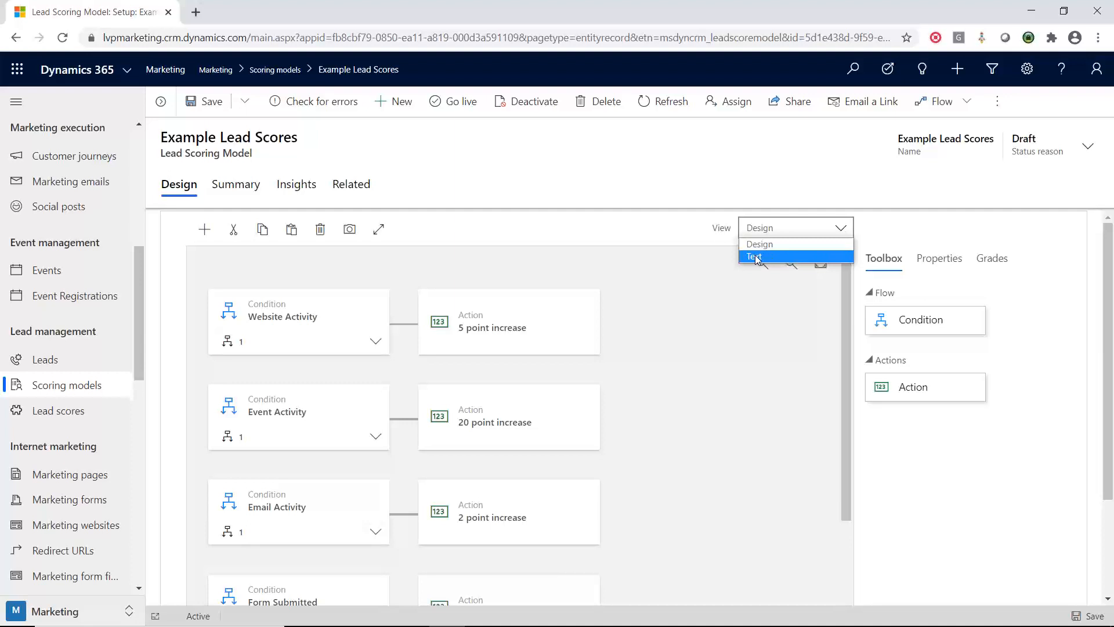
- Switch the Example Lead Scores model's View to Text, listing rules 1-6 as IF/THEN statements
left_click(754, 256)
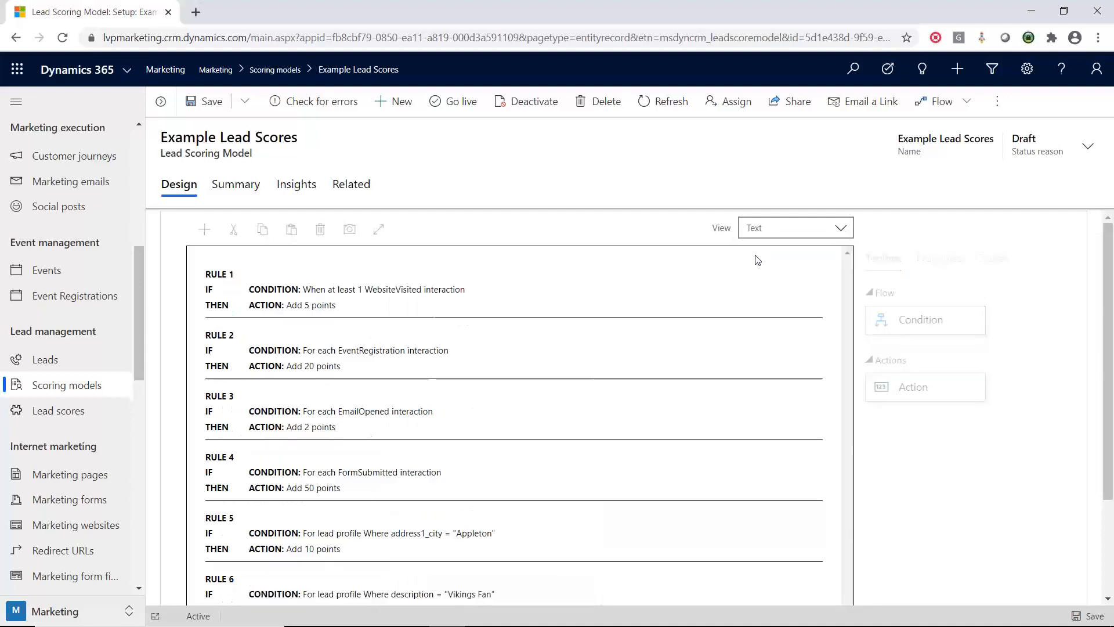
mouse_move(494, 289)
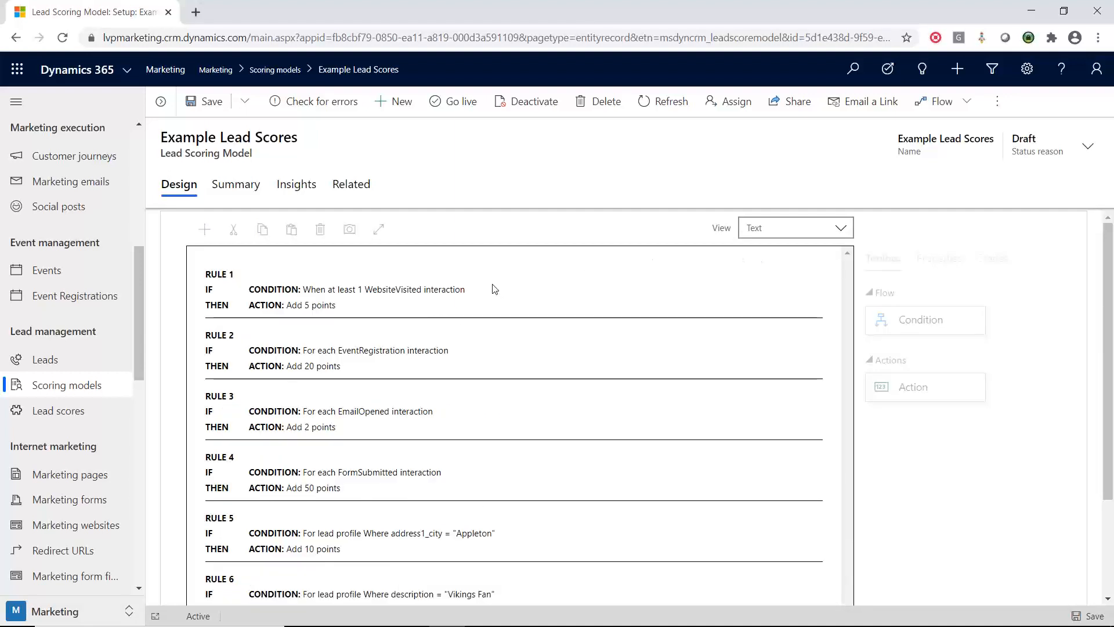
mouse_move(473, 285)
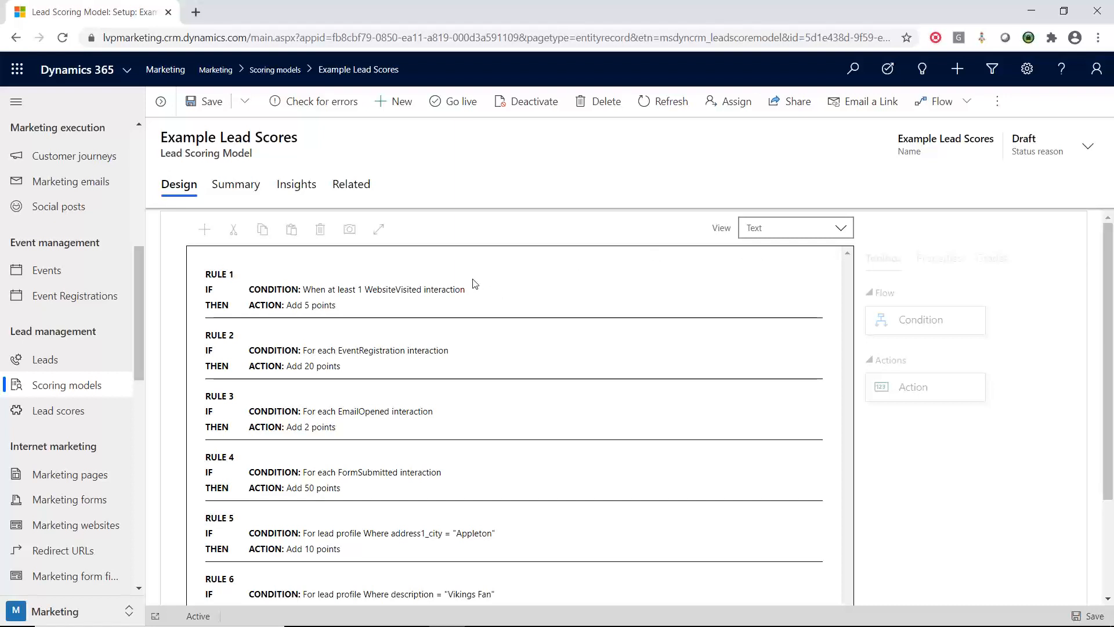
mouse_move(475, 308)
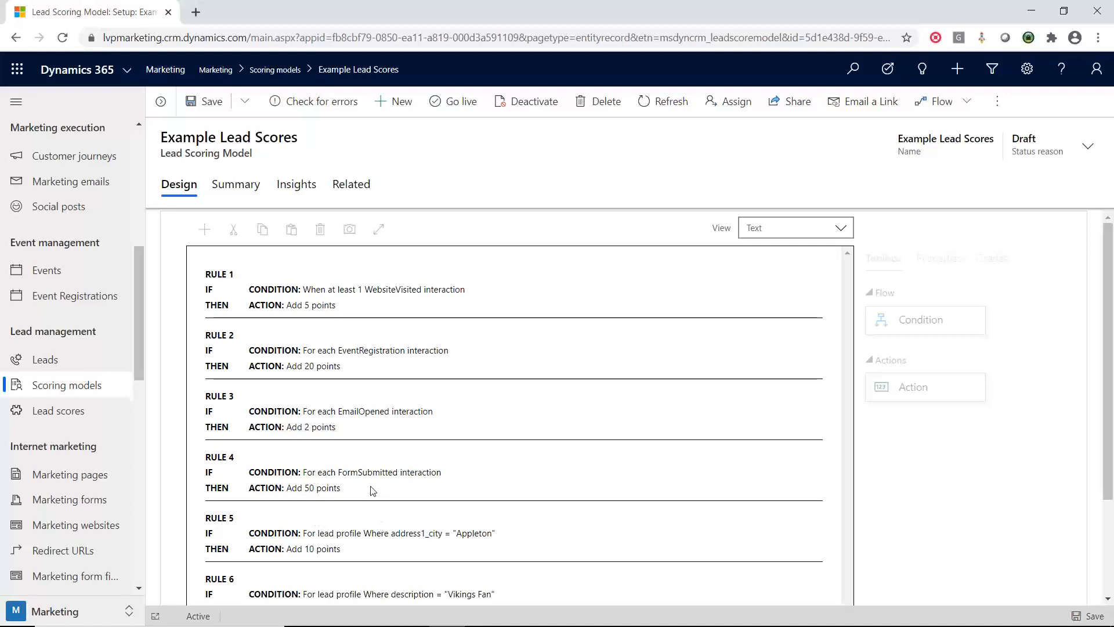
mouse_move(395, 497)
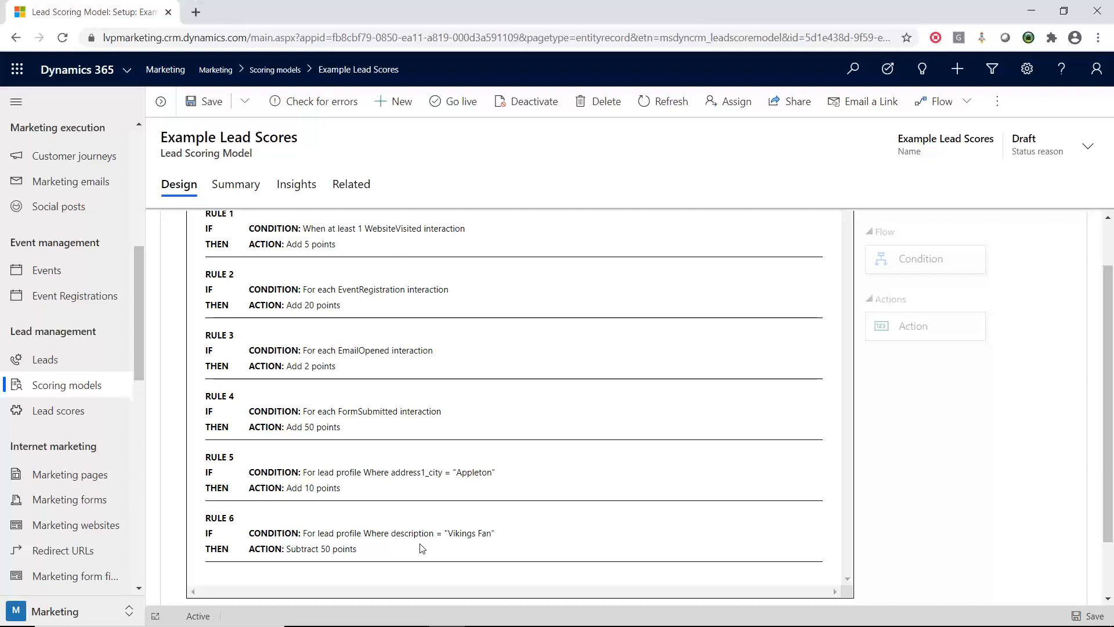
mouse_move(425, 531)
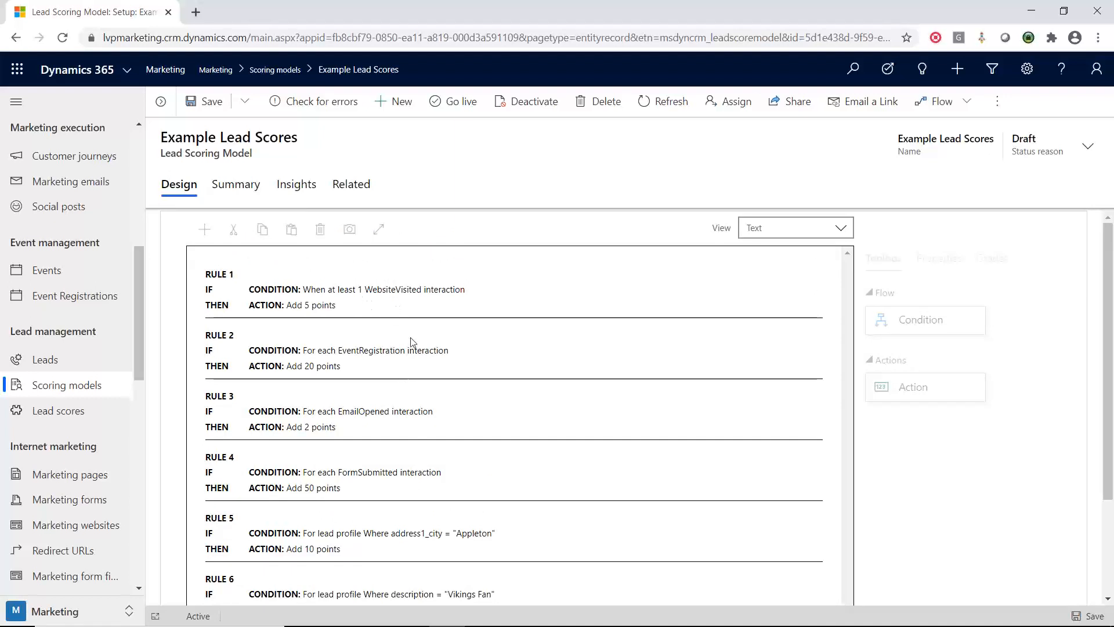
mouse_move(389, 531)
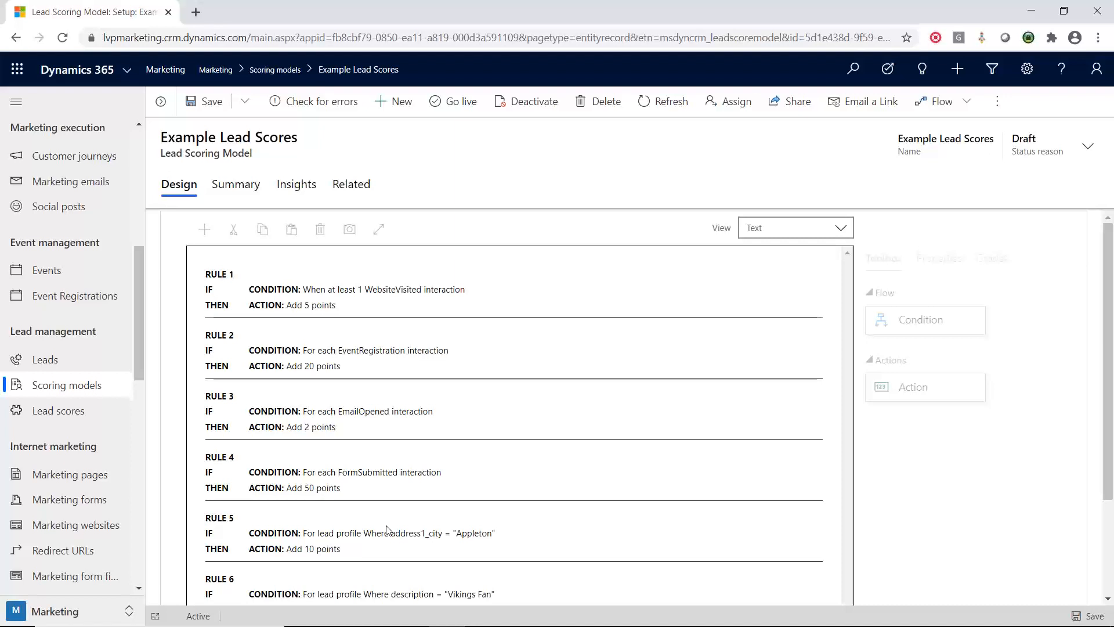
mouse_move(577, 425)
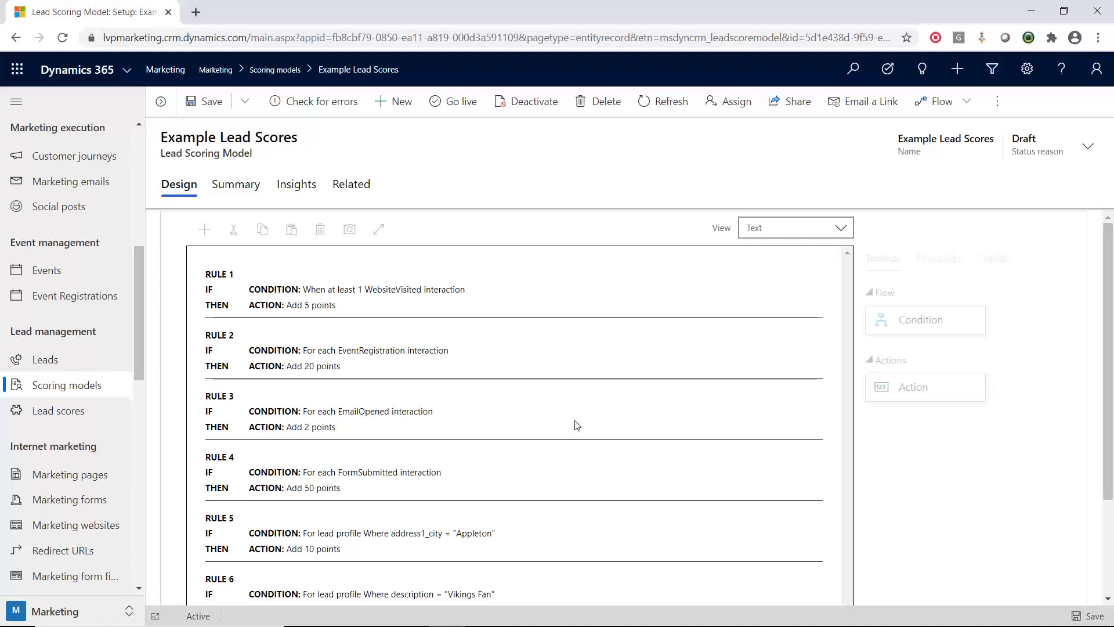
mouse_move(875, 269)
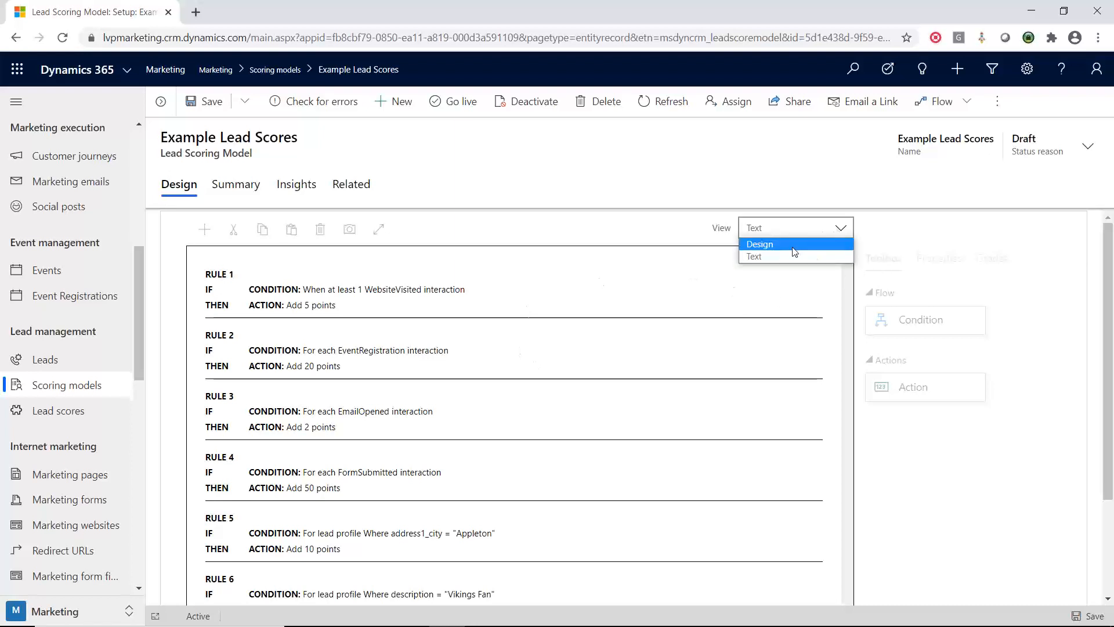
- Switch the View back to Design to show the condition and action diagram
left_click(759, 243)
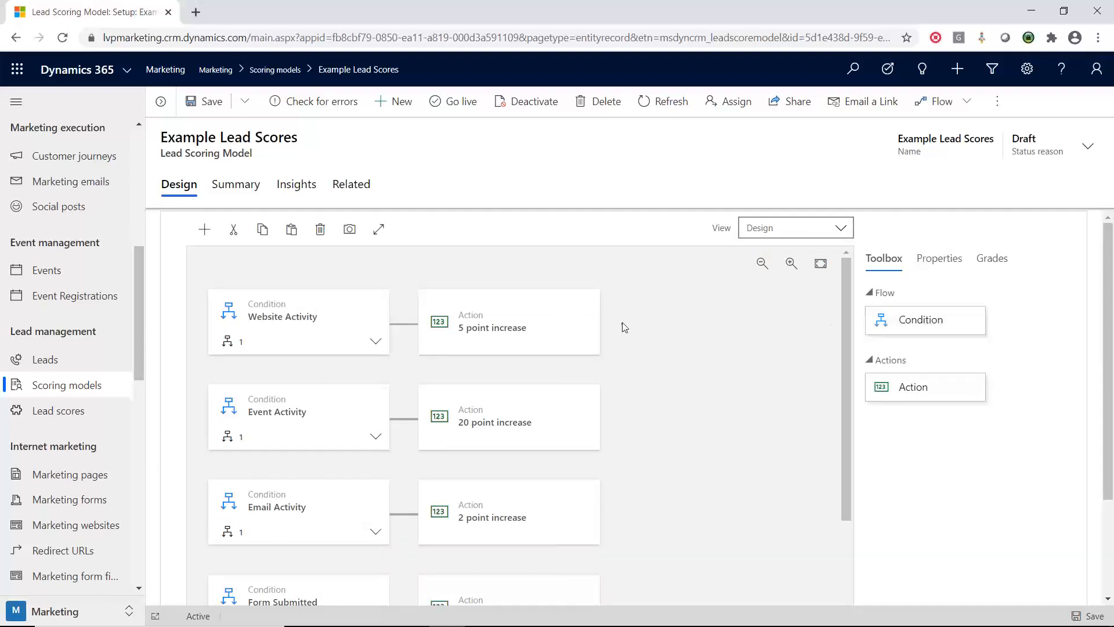
mouse_move(348, 336)
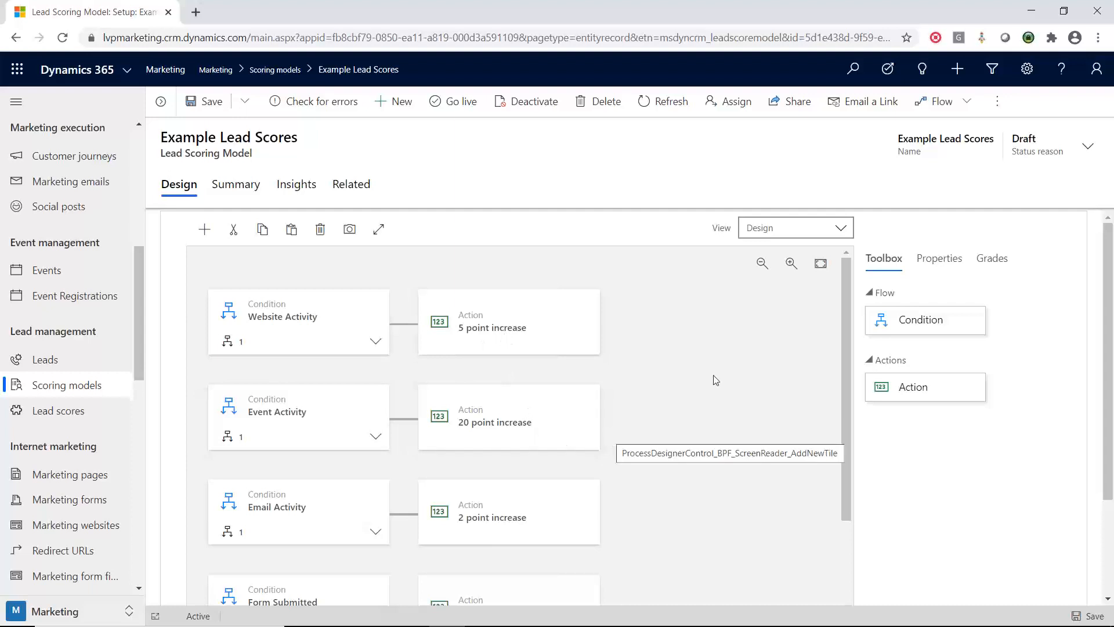
mouse_move(982, 276)
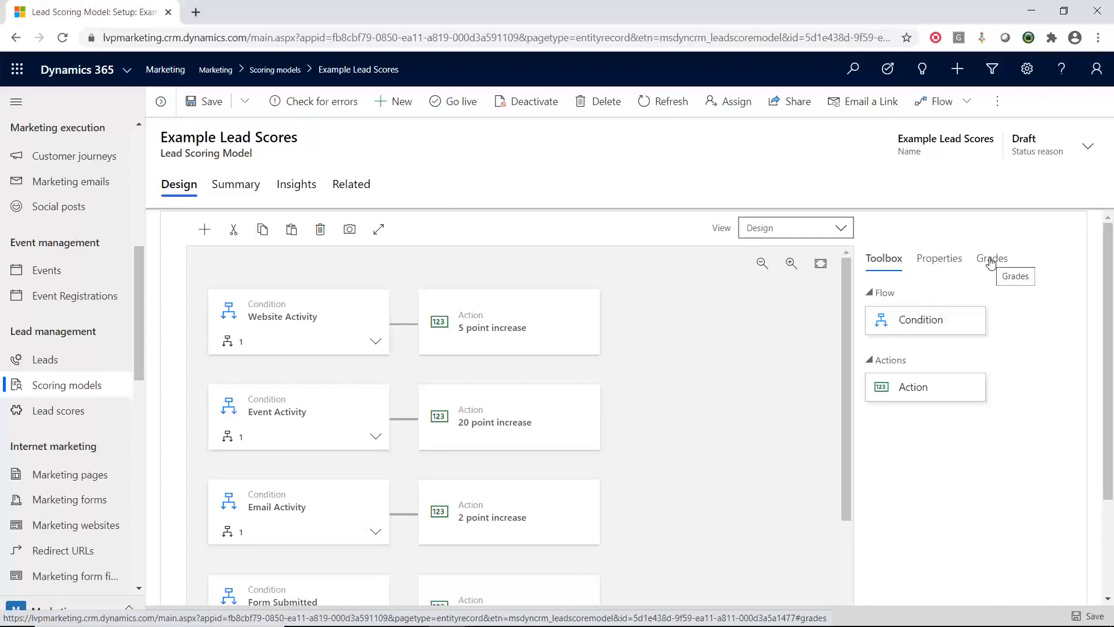
- Review the Grades: sales-ready score 40, Cold 0-25, Warm 26-40, Hot 41-100
left_click(990, 258)
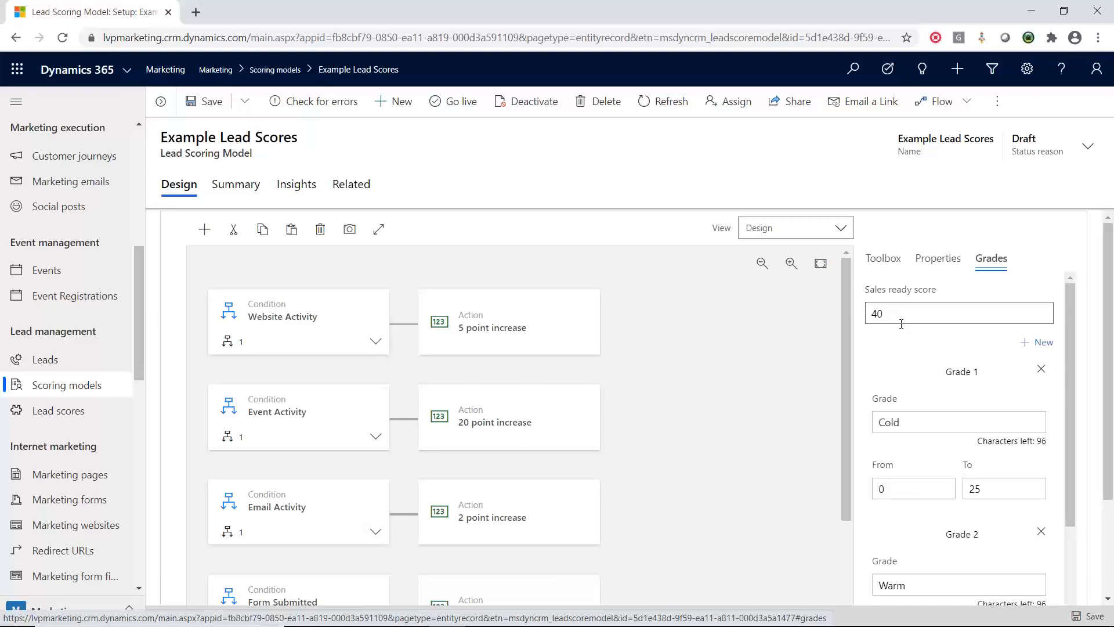
mouse_move(926, 409)
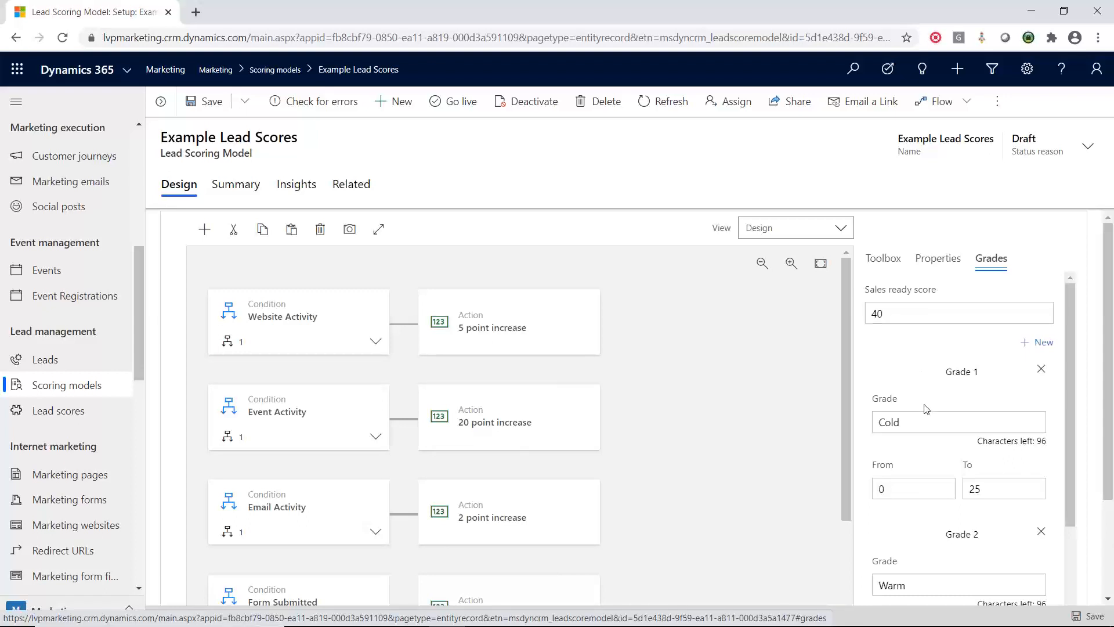
scroll("down", 3)
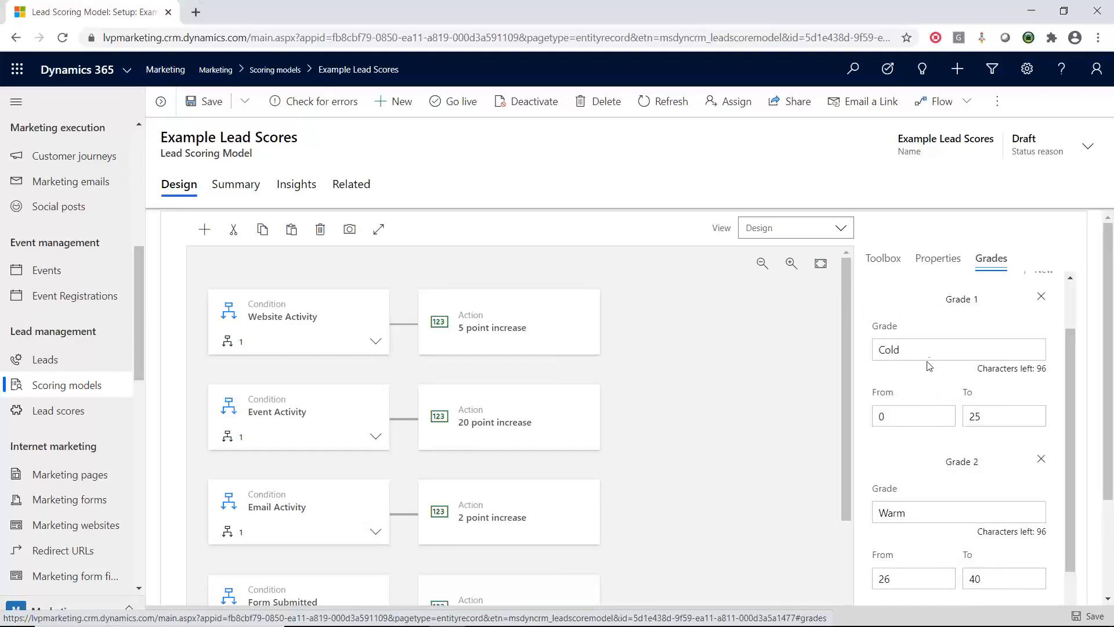
scroll("down", 3)
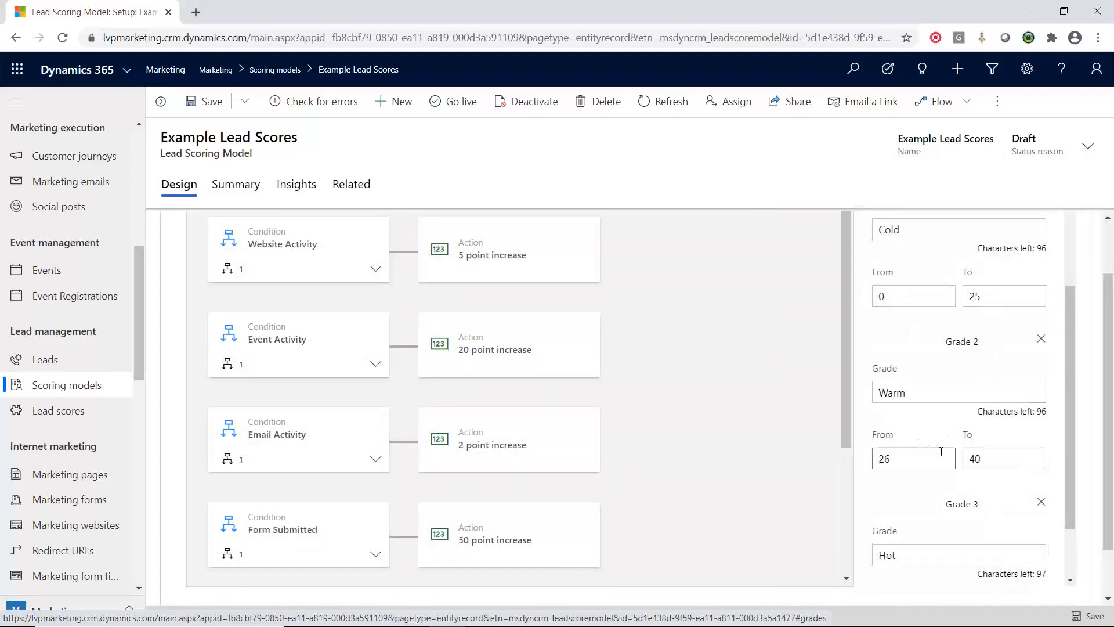
scroll("down", 3)
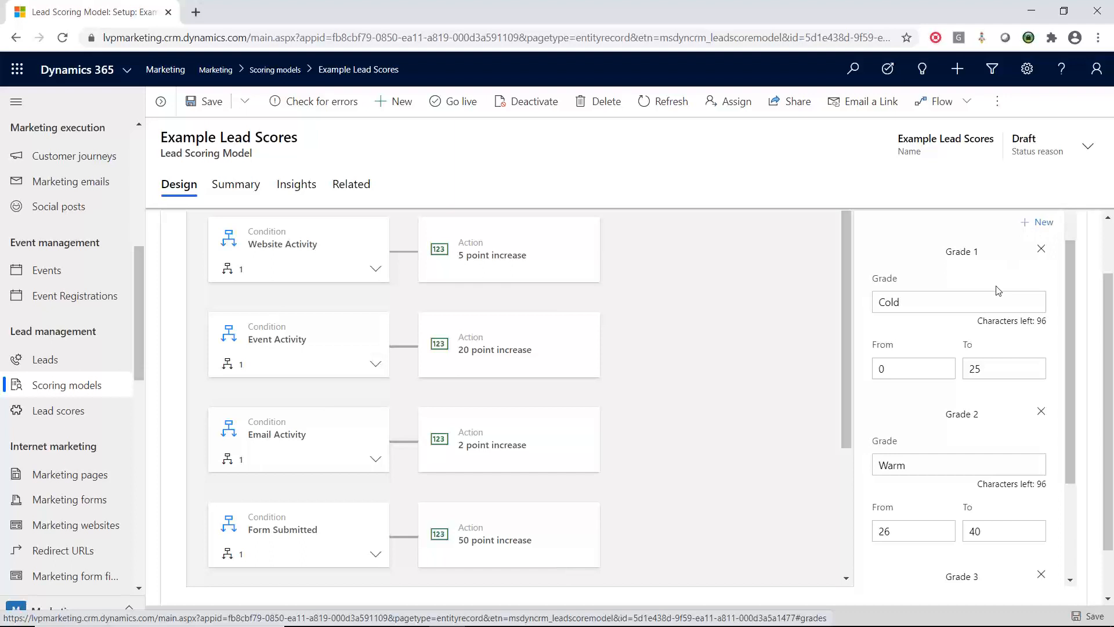
mouse_move(988, 327)
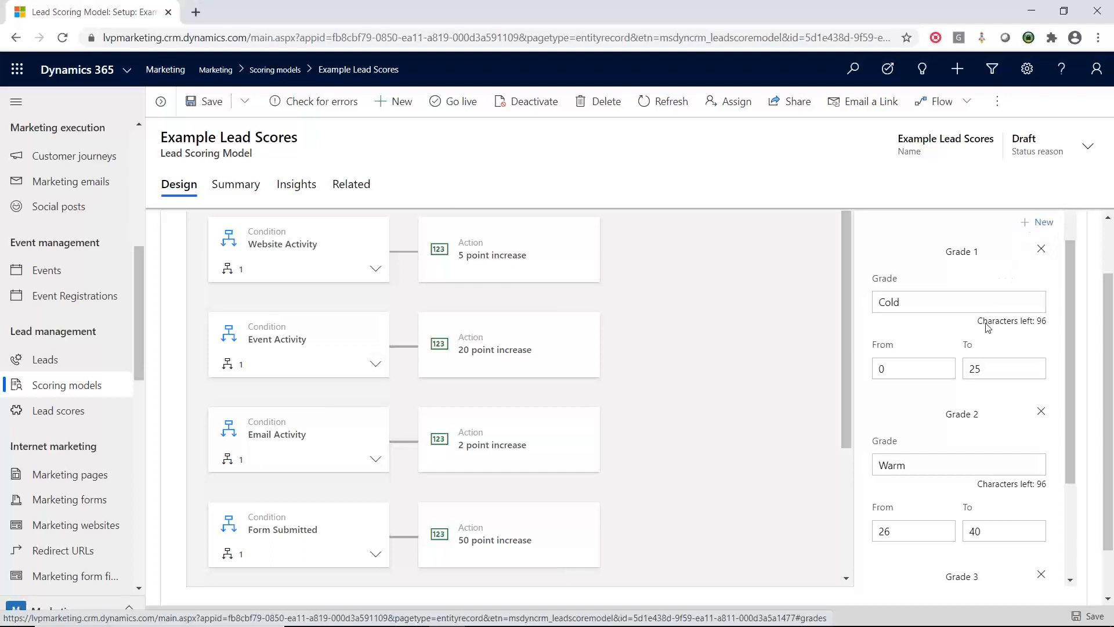
scroll("down", 3)
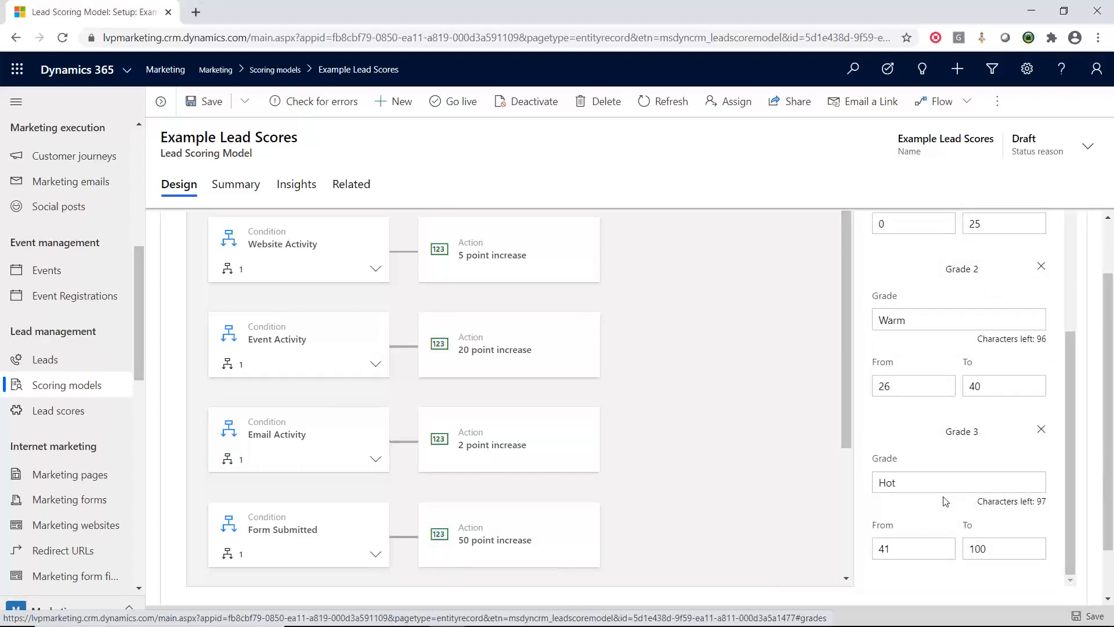
mouse_move(66, 419)
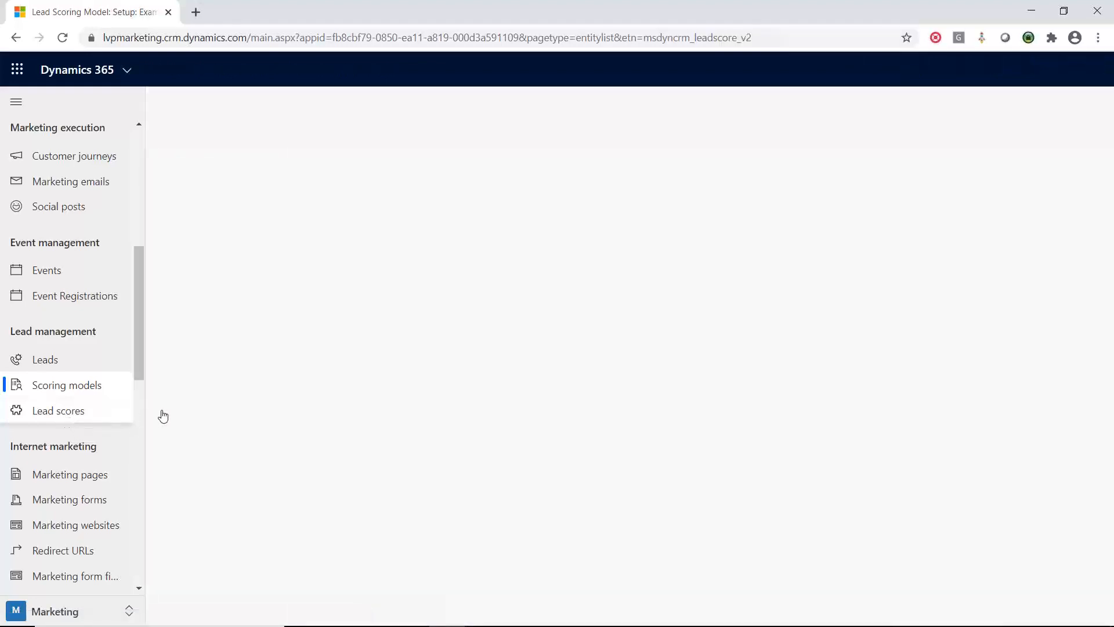
- Go to Lead scores in the site map, showing 12 leads with Demo Leads scores and Hot, Warm or Cold grades
left_click(58, 410)
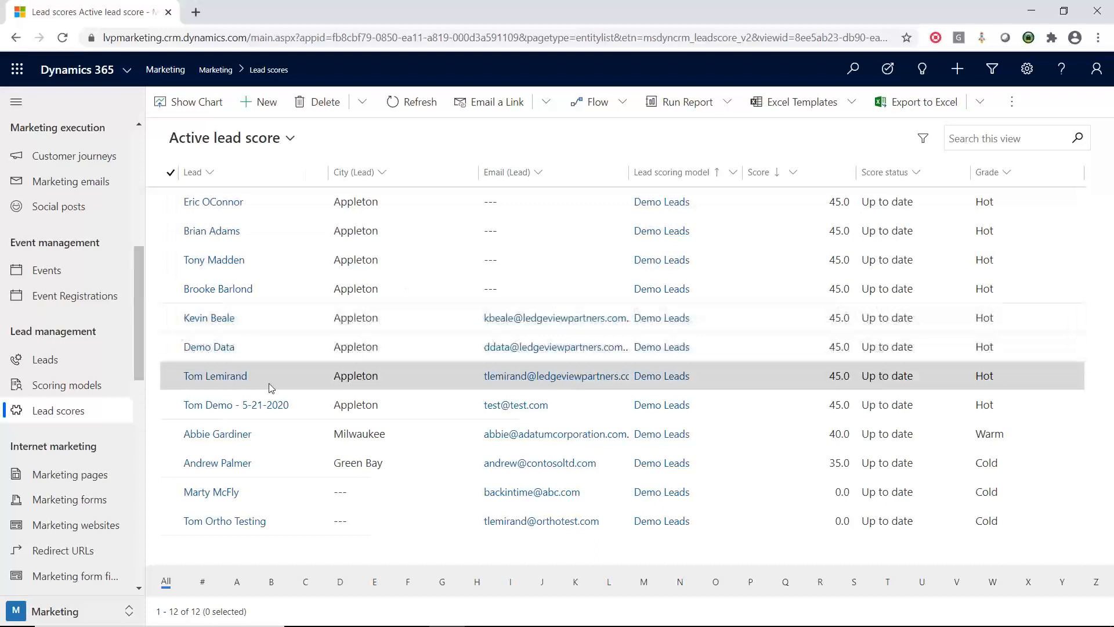
mouse_move(814, 405)
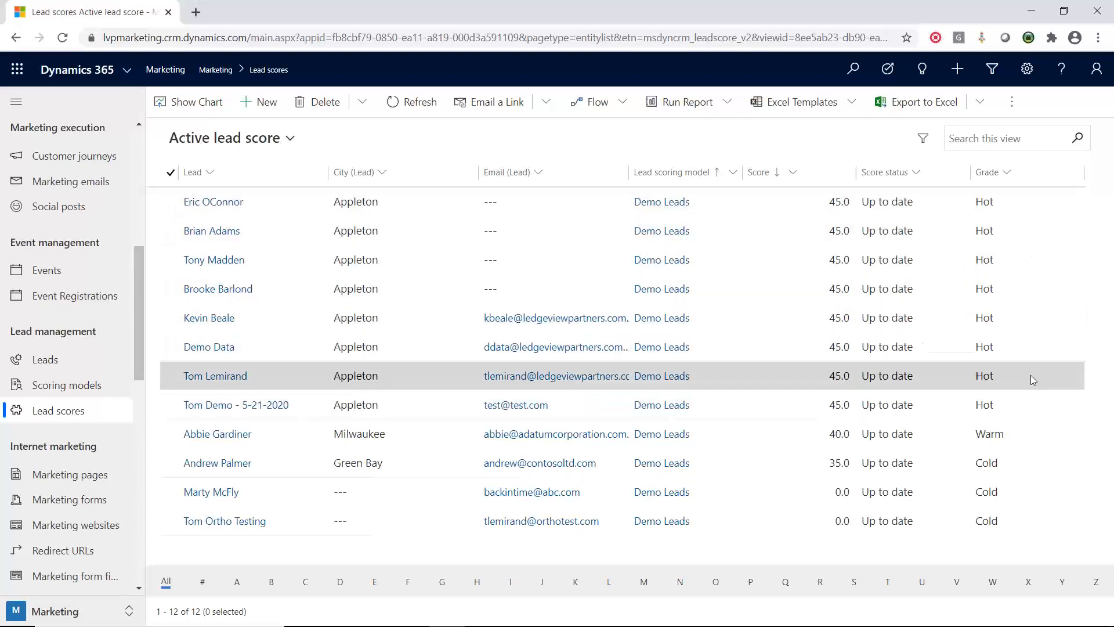
mouse_move(897, 236)
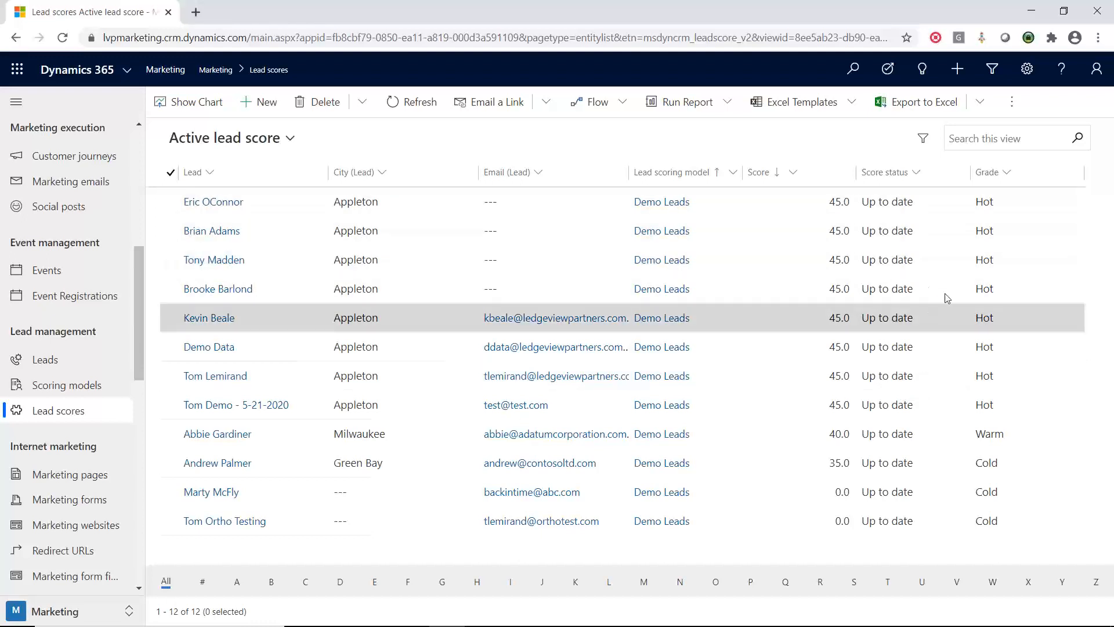
mouse_move(984, 230)
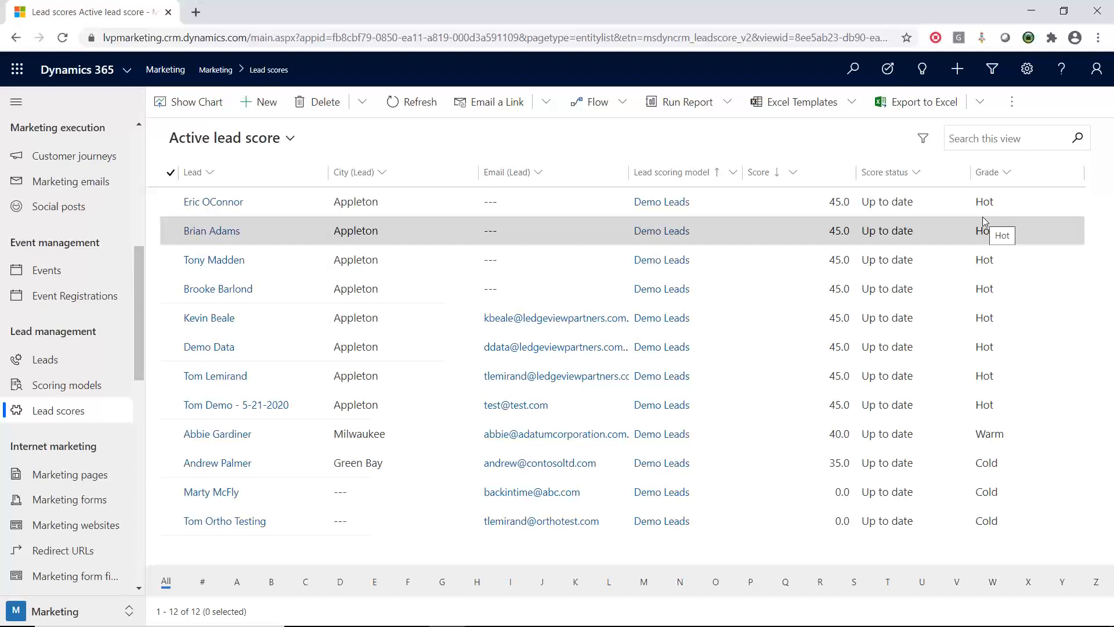
mouse_move(215, 376)
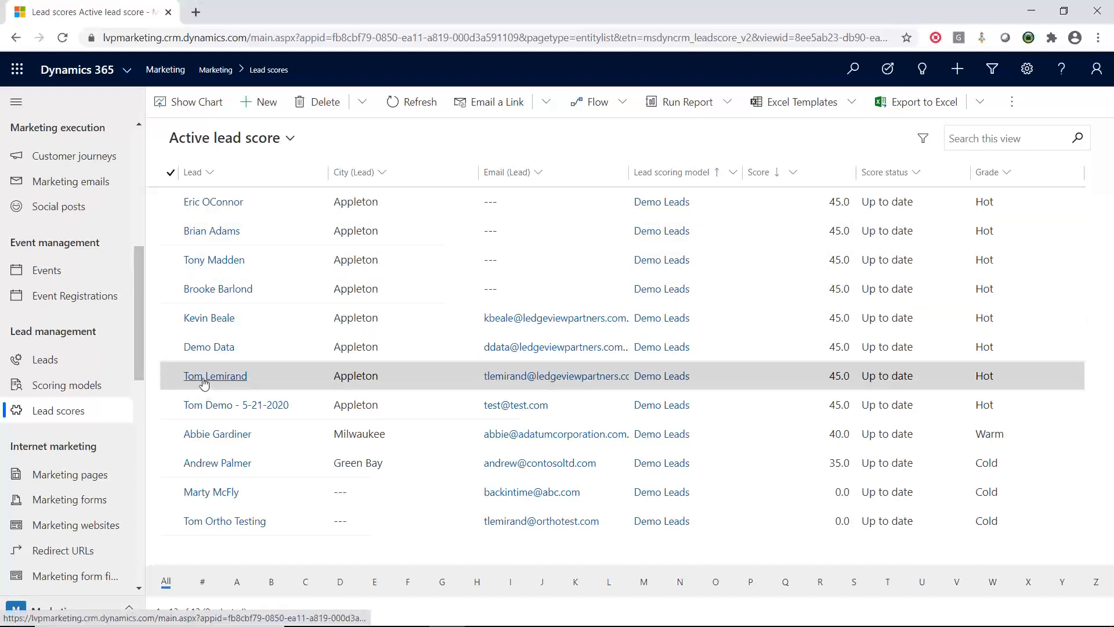
left_click(215, 375)
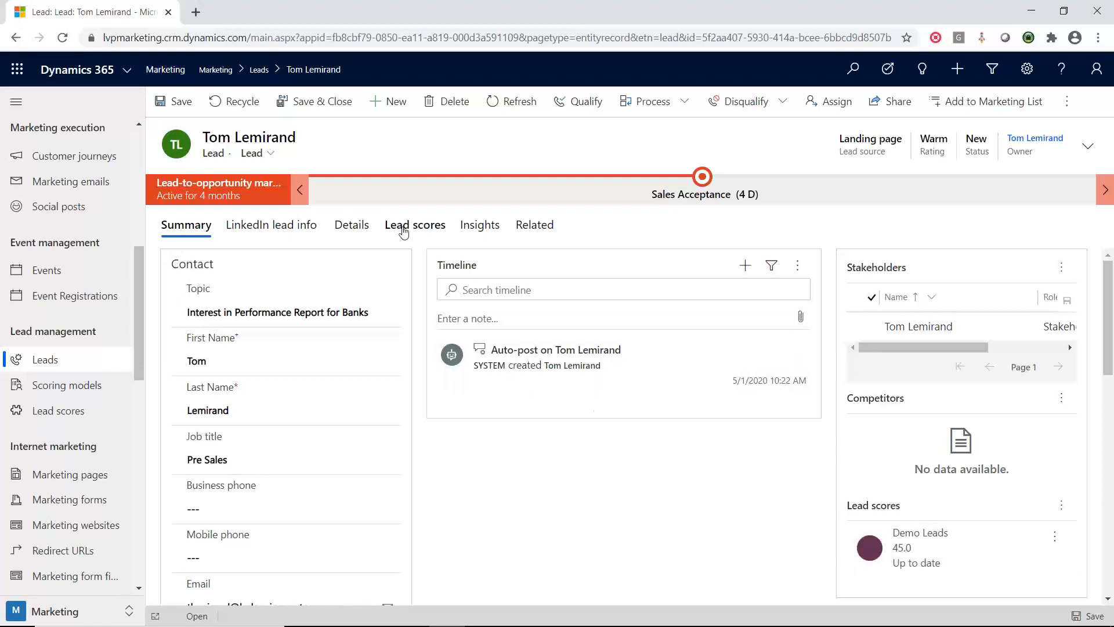
left_click(414, 224)
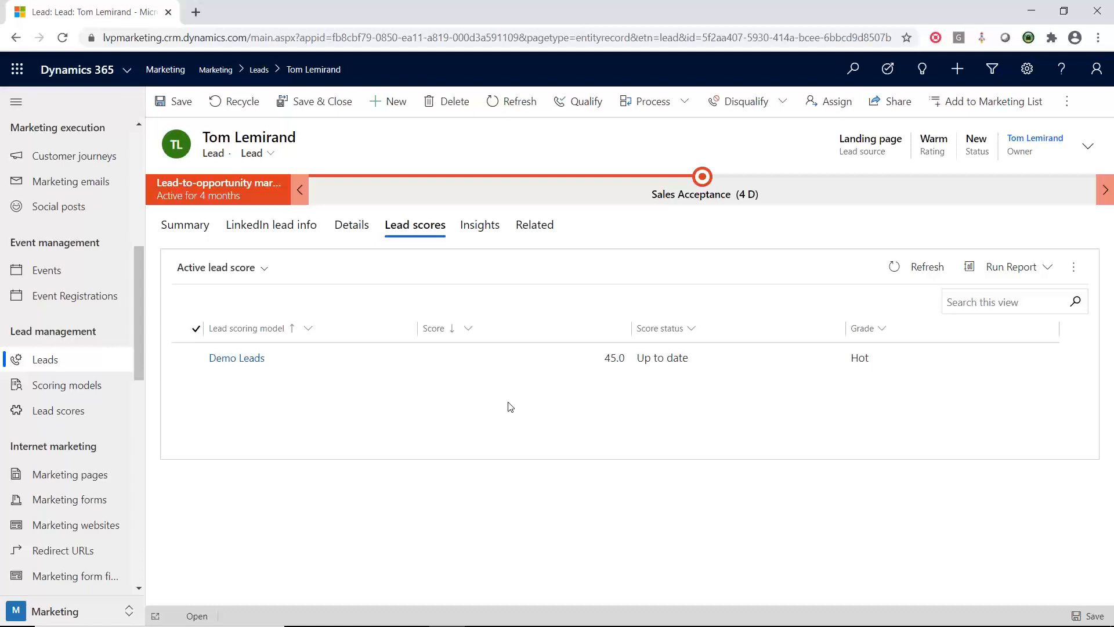
mouse_move(499, 398)
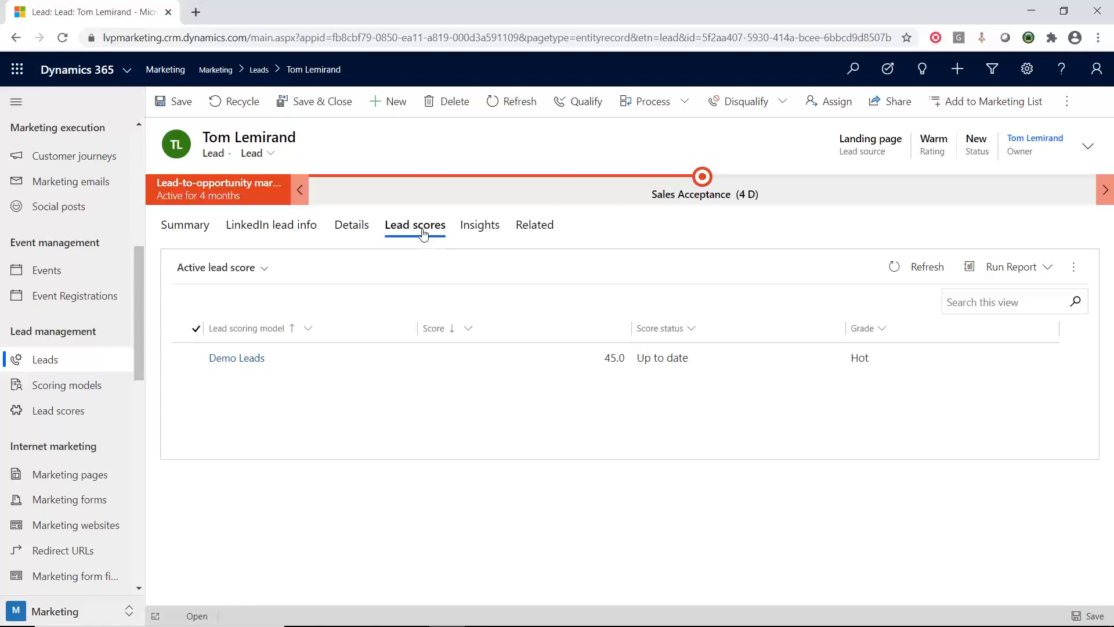
mouse_move(416, 224)
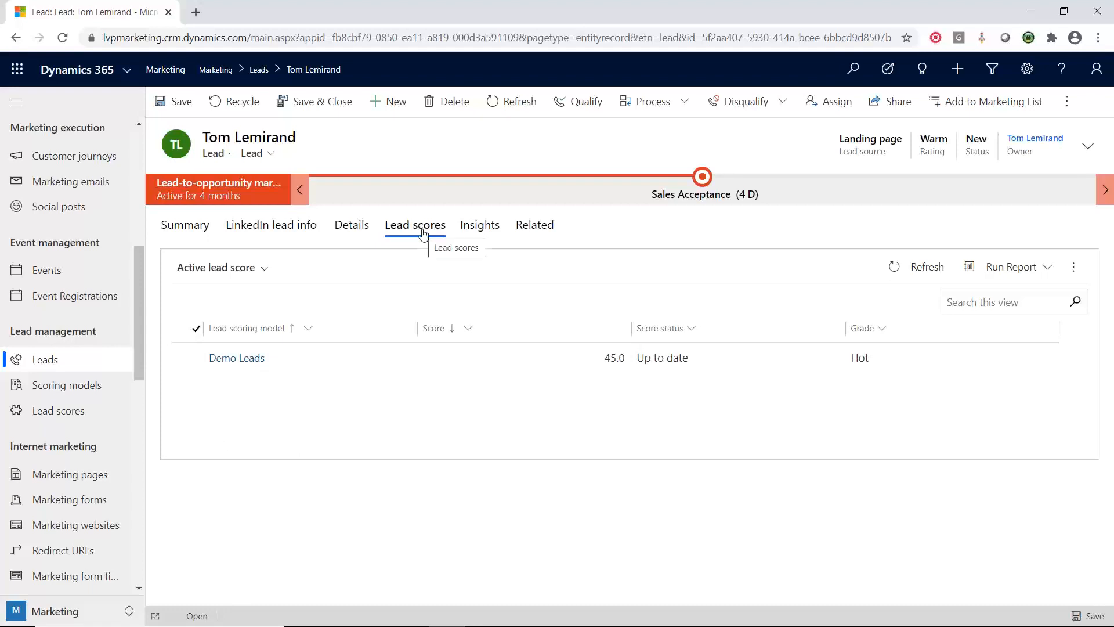